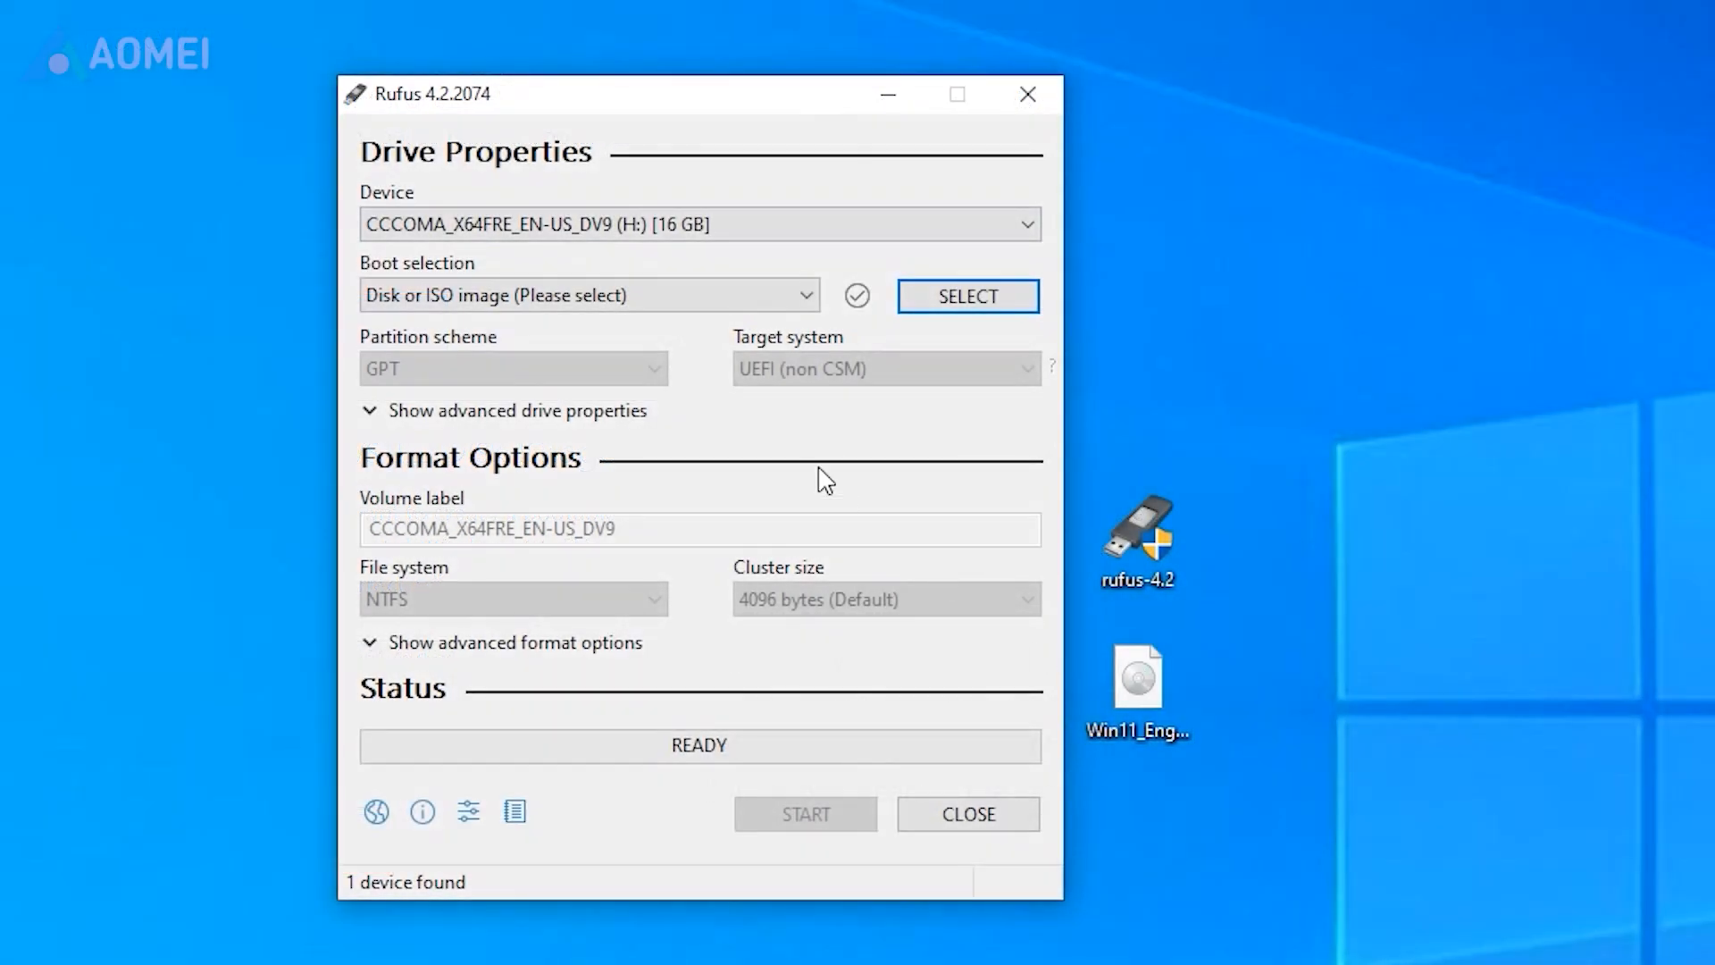
Load the Win11_English_x64.iso image as Rufus's boot source
left_click(700, 223)
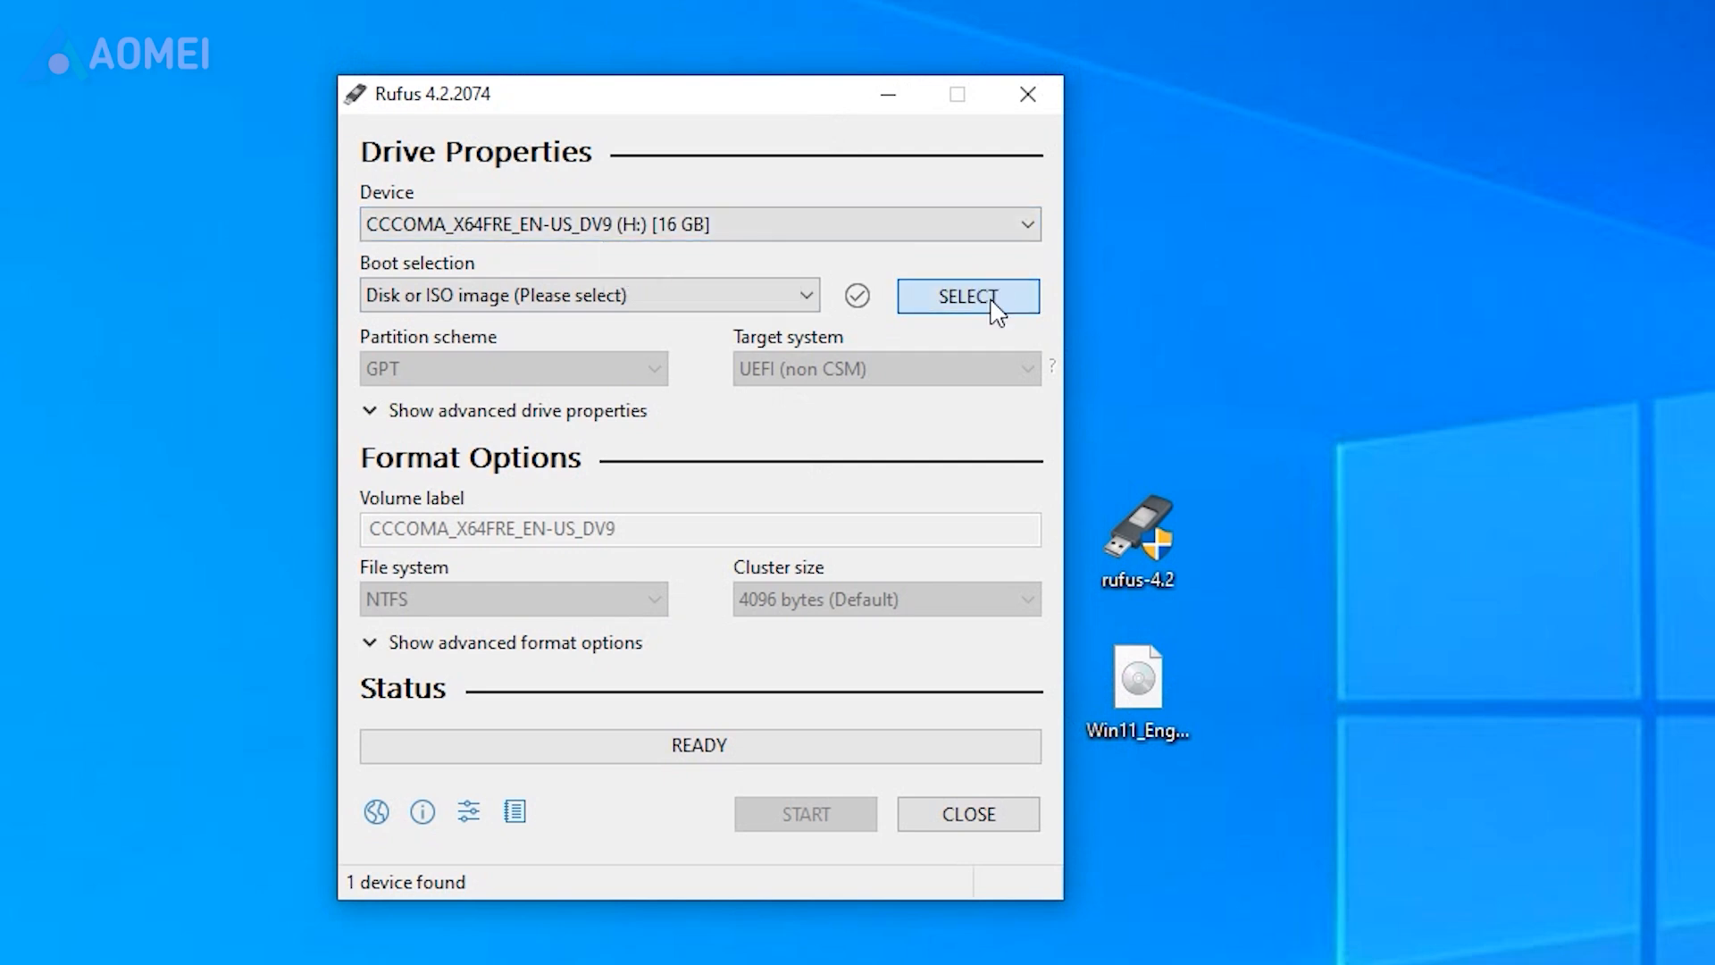
left_click(967, 296)
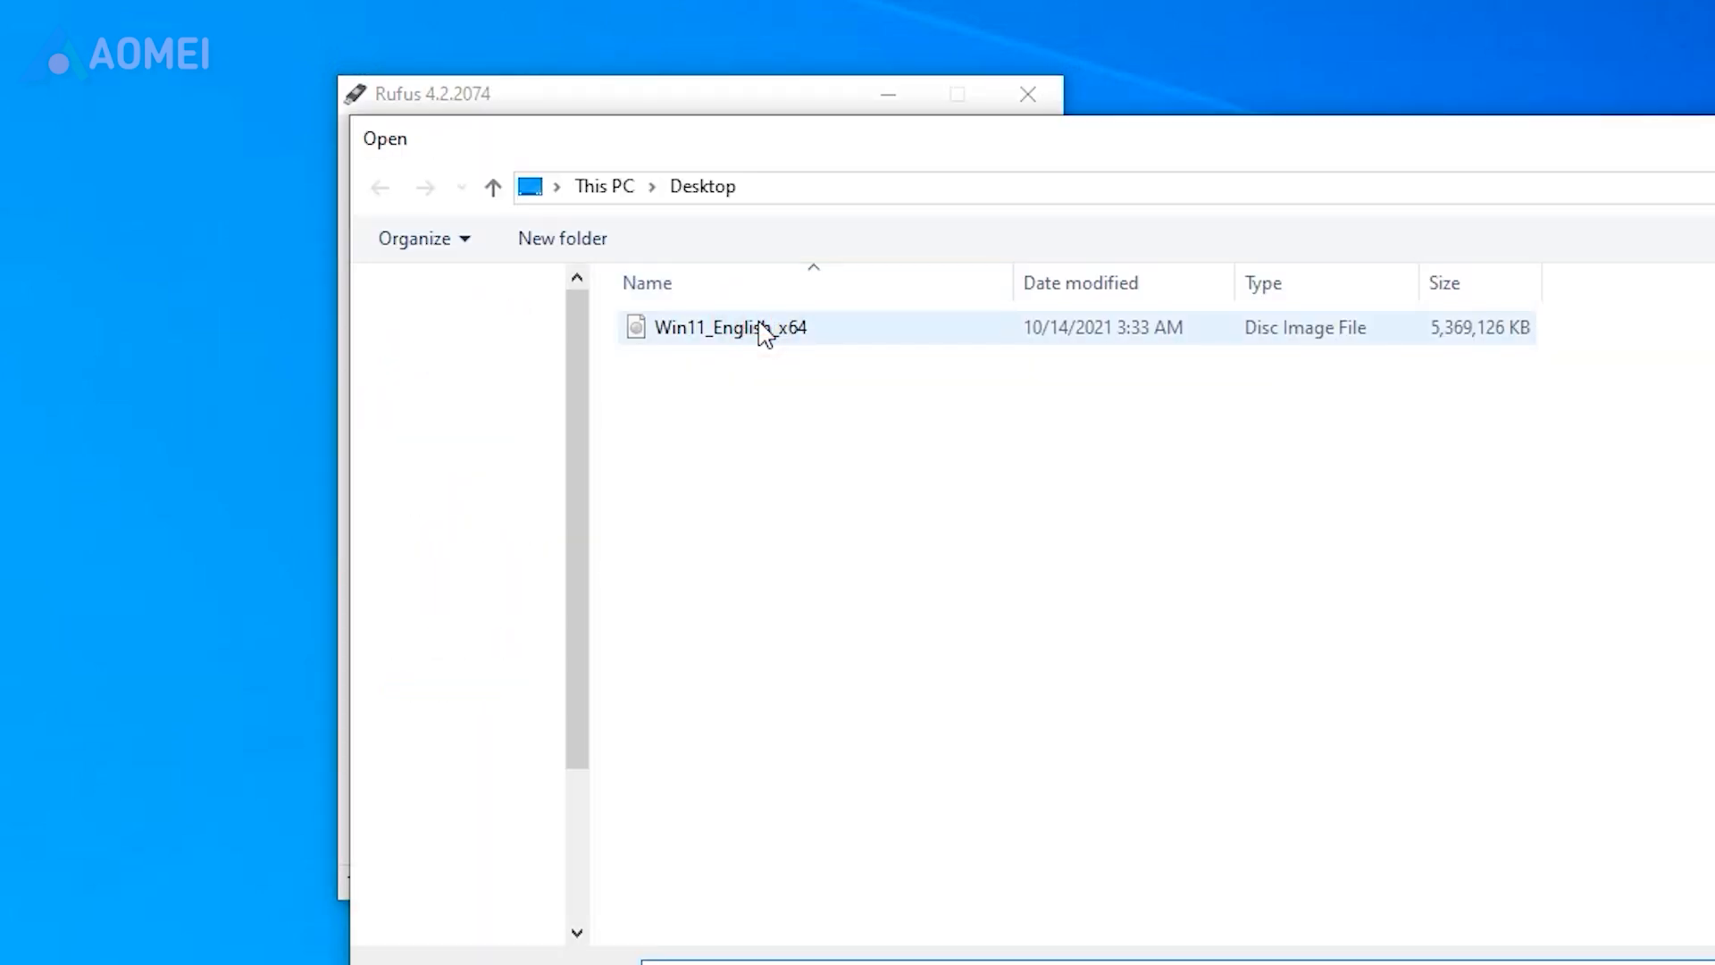
double_click(730, 327)
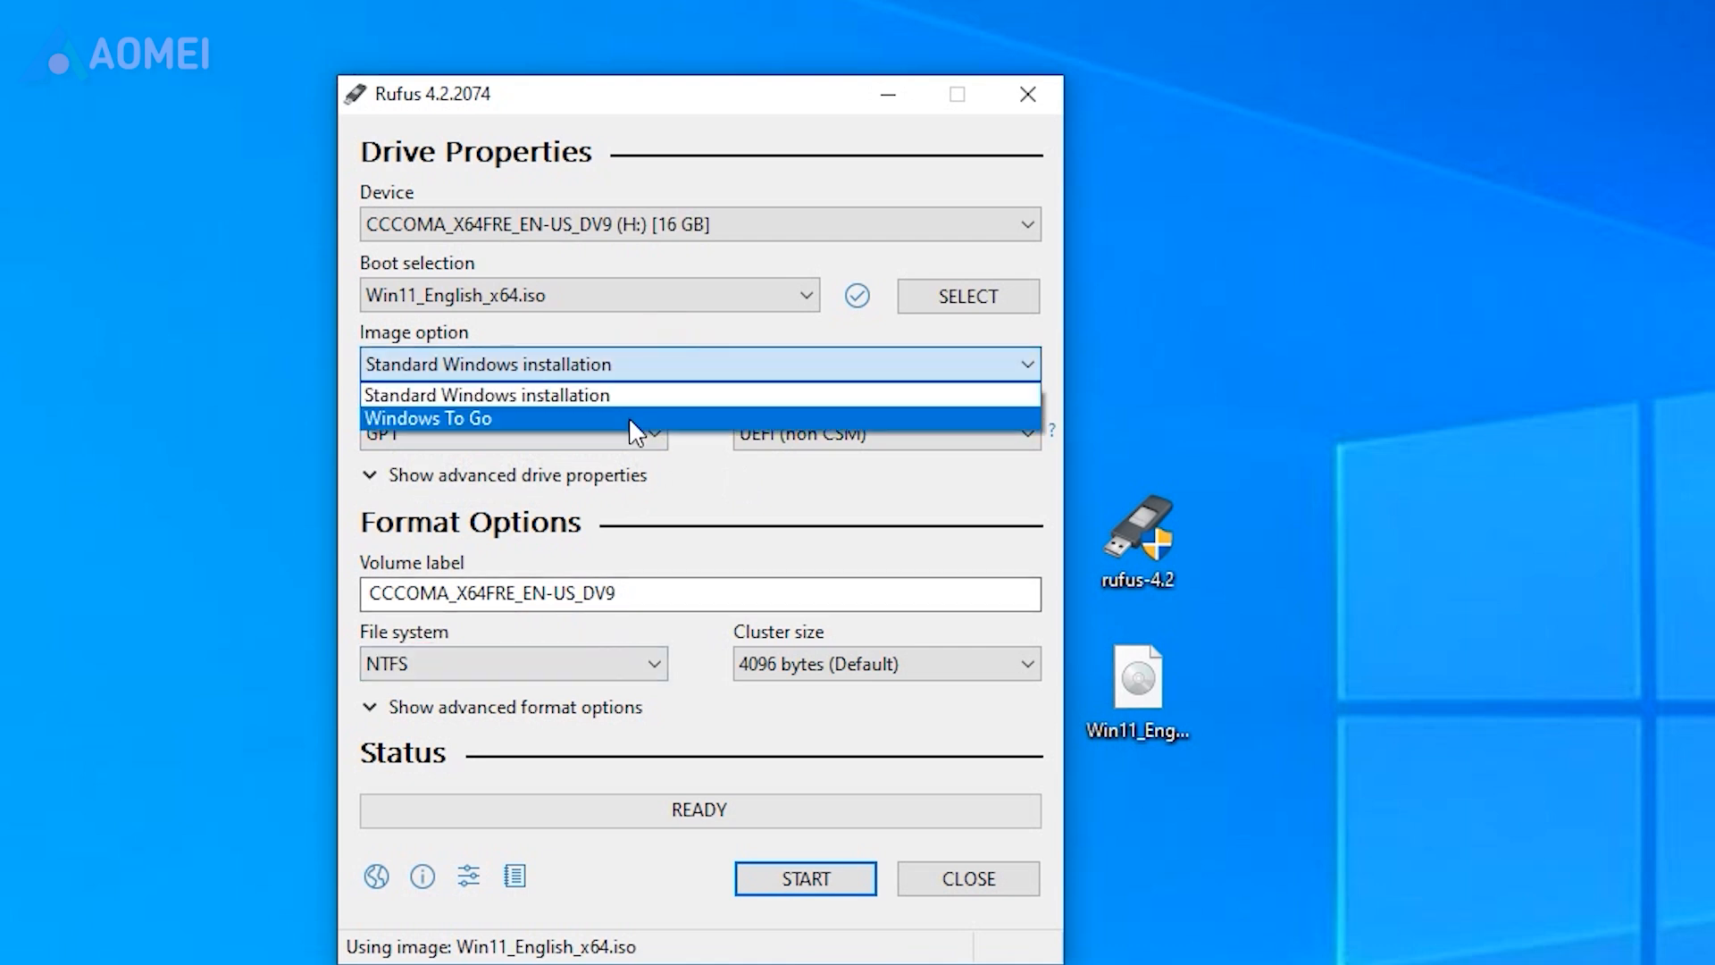
Set the image option to Windows To Go and start writing to the USB drive
left_click(428, 418)
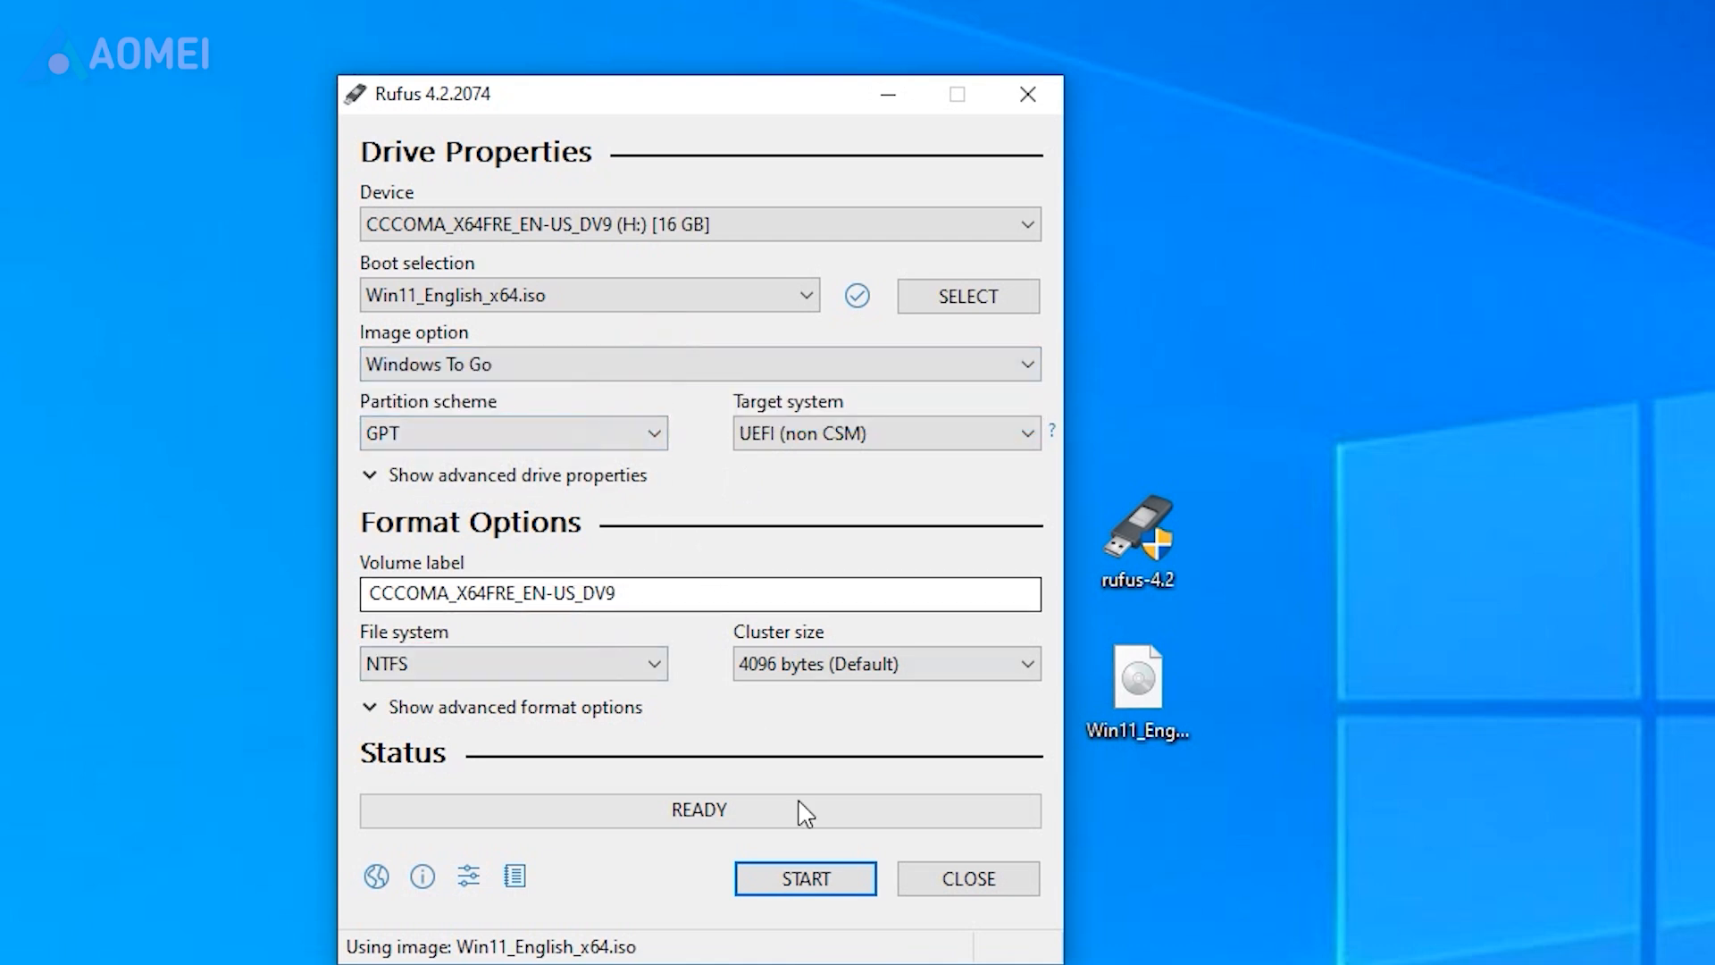
left_click(805, 879)
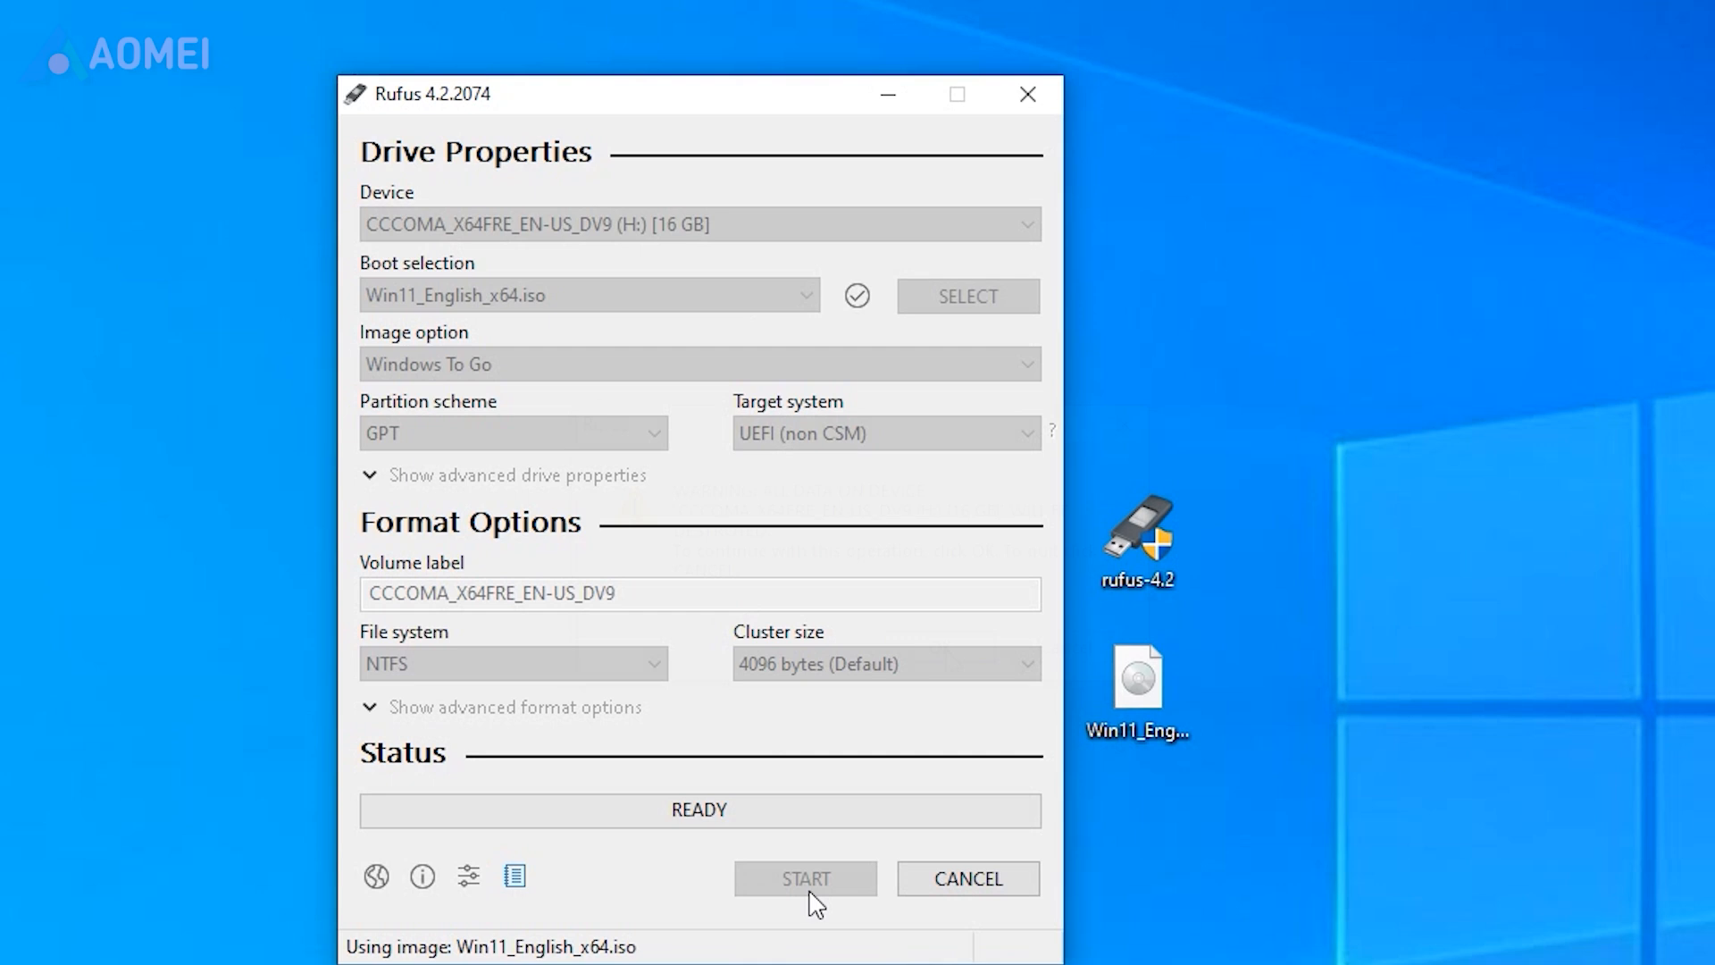
left_click(804, 878)
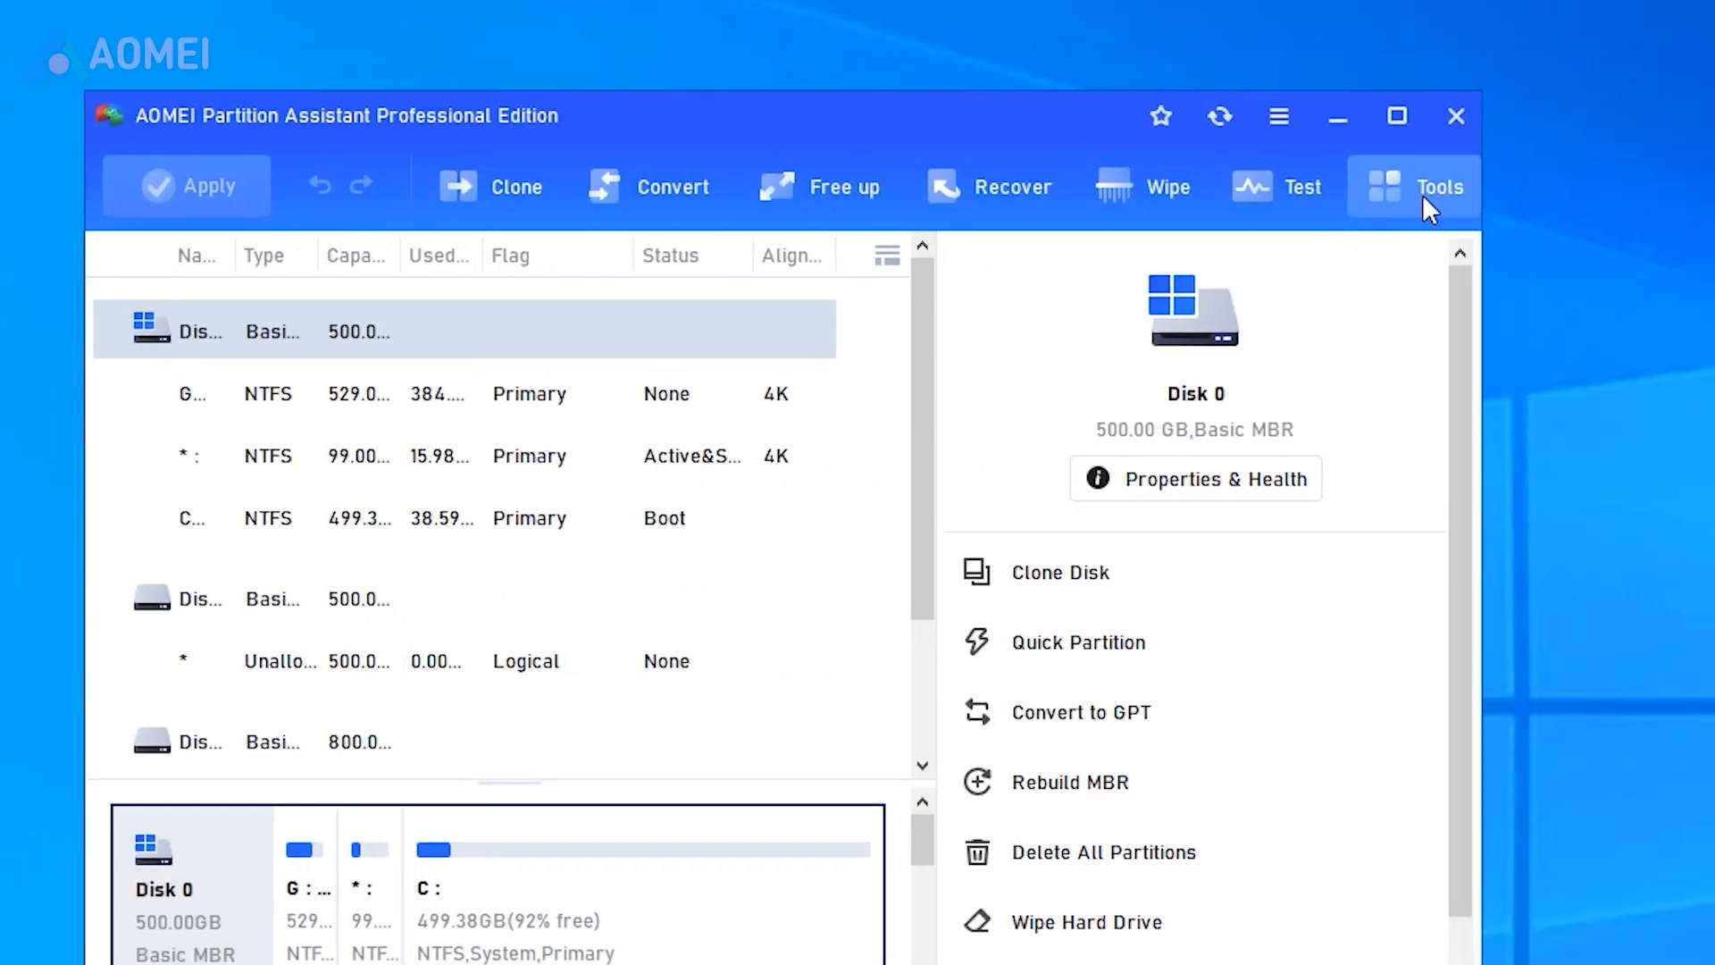
Launch Tools' Windows To Go Creator and confirm the personal-computer target option
left_click(1439, 186)
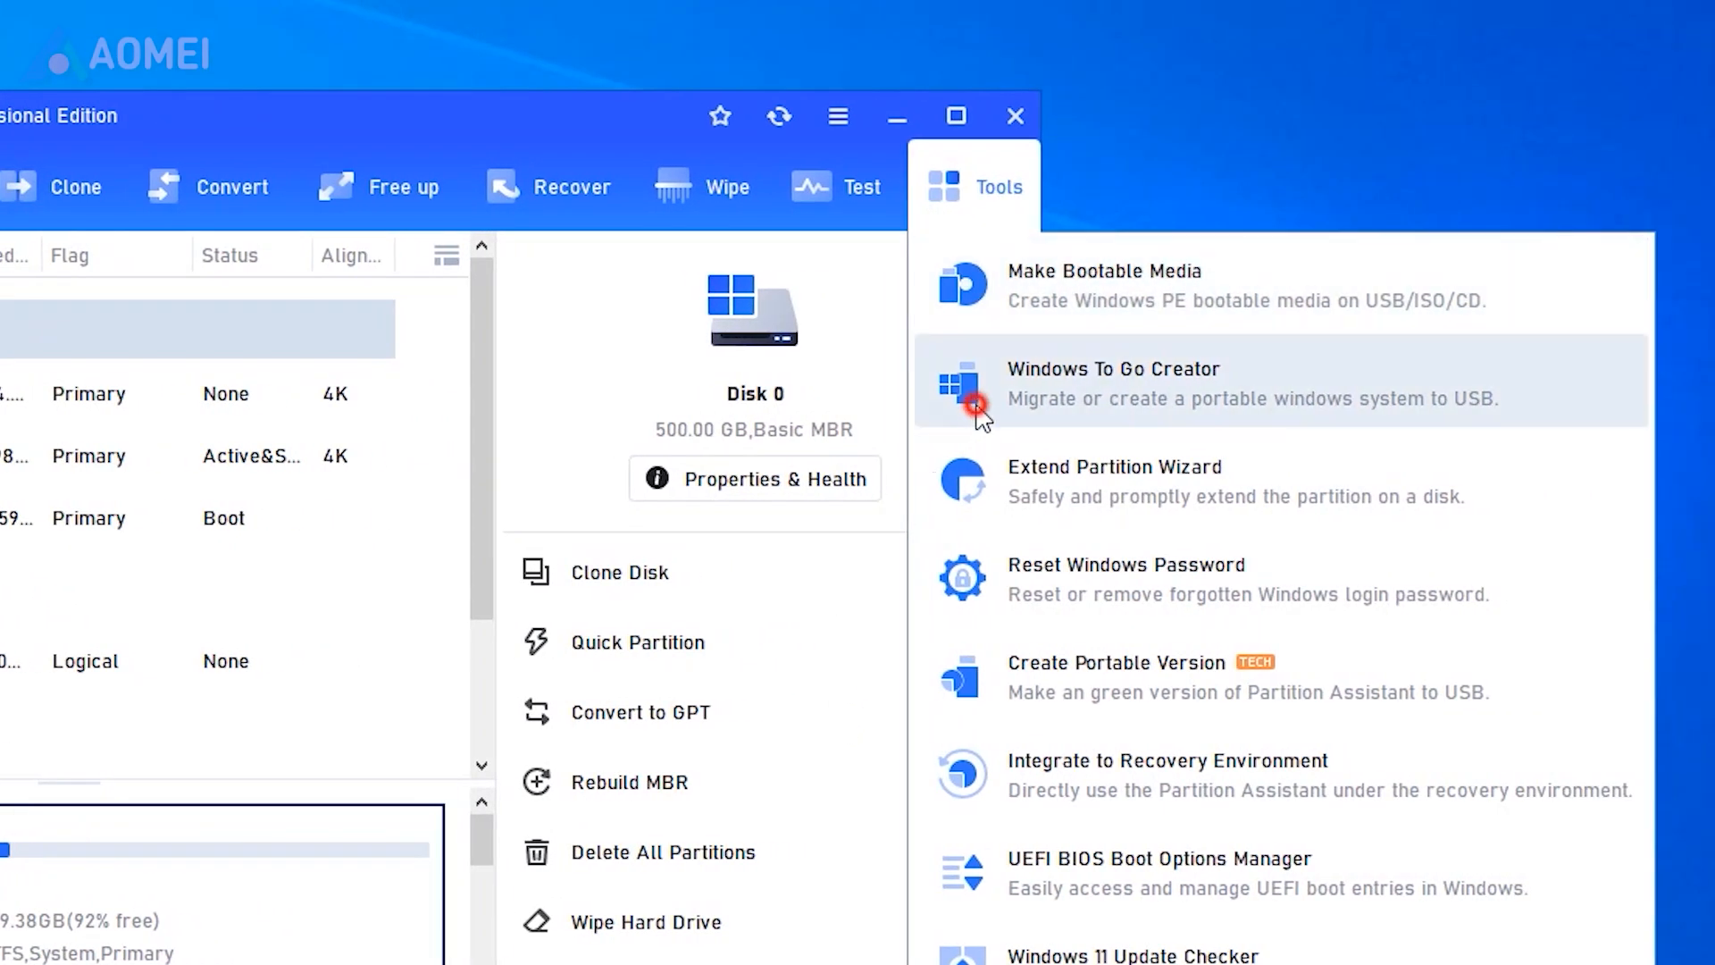
left_click(1114, 382)
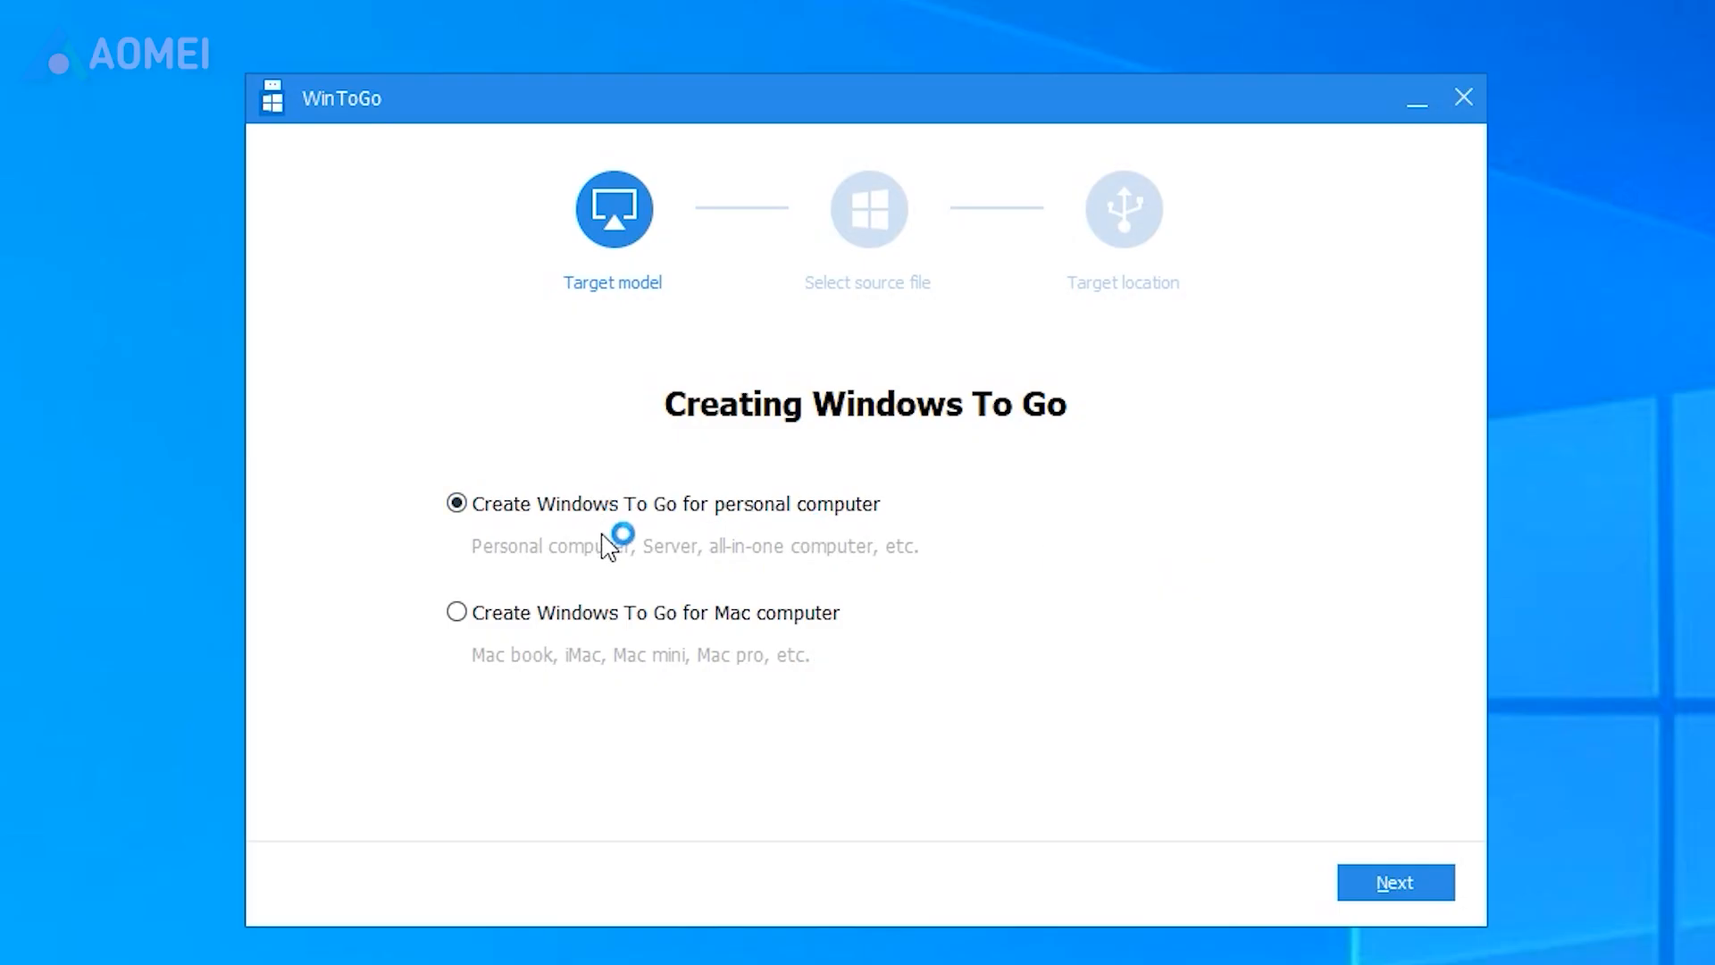
left_click(1394, 882)
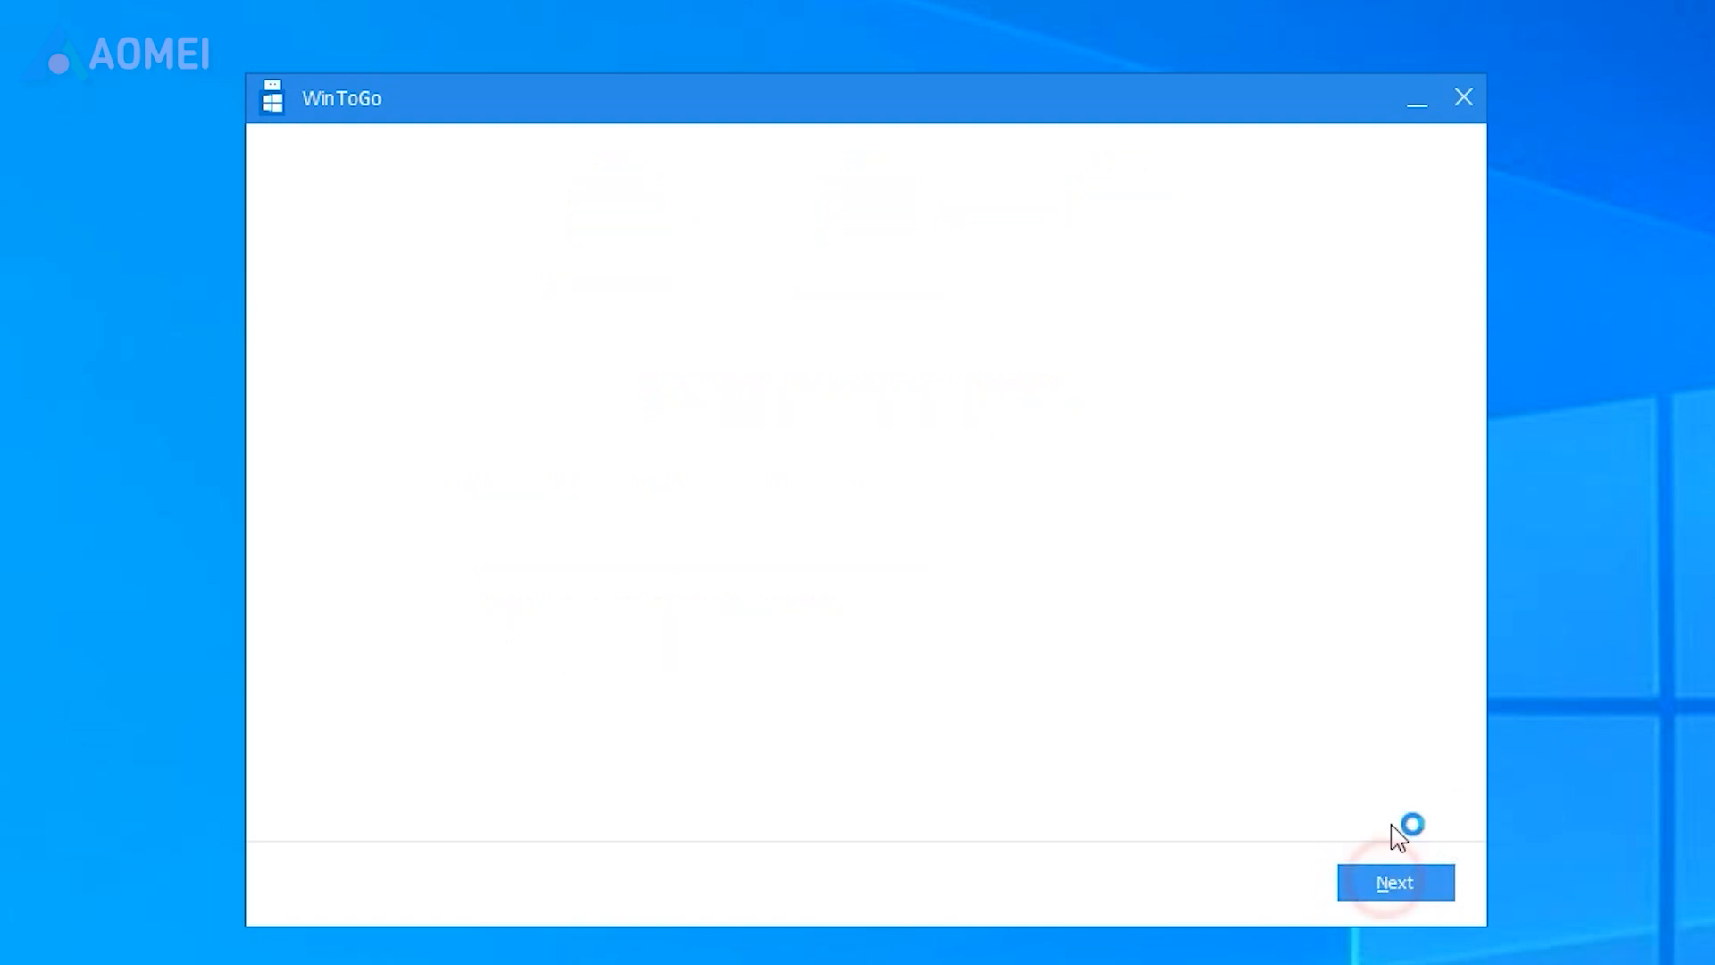
Pick Win11_English_x64 as the Windows installation source file
left_click(1394, 881)
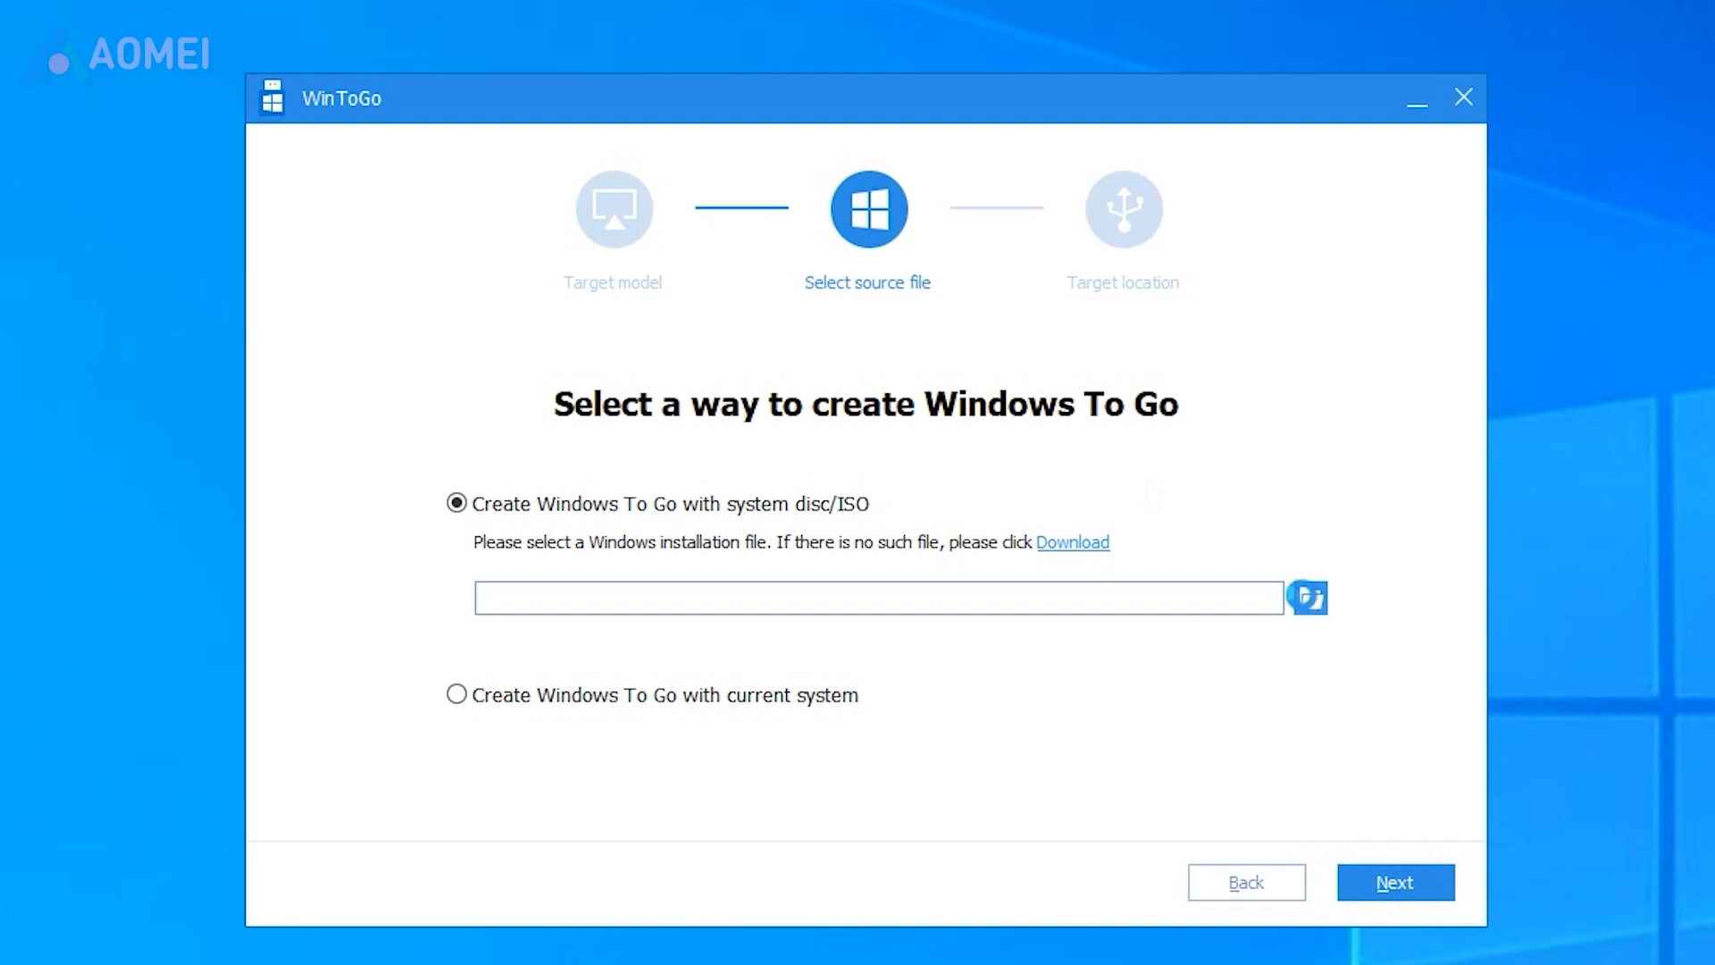
left_click(1307, 597)
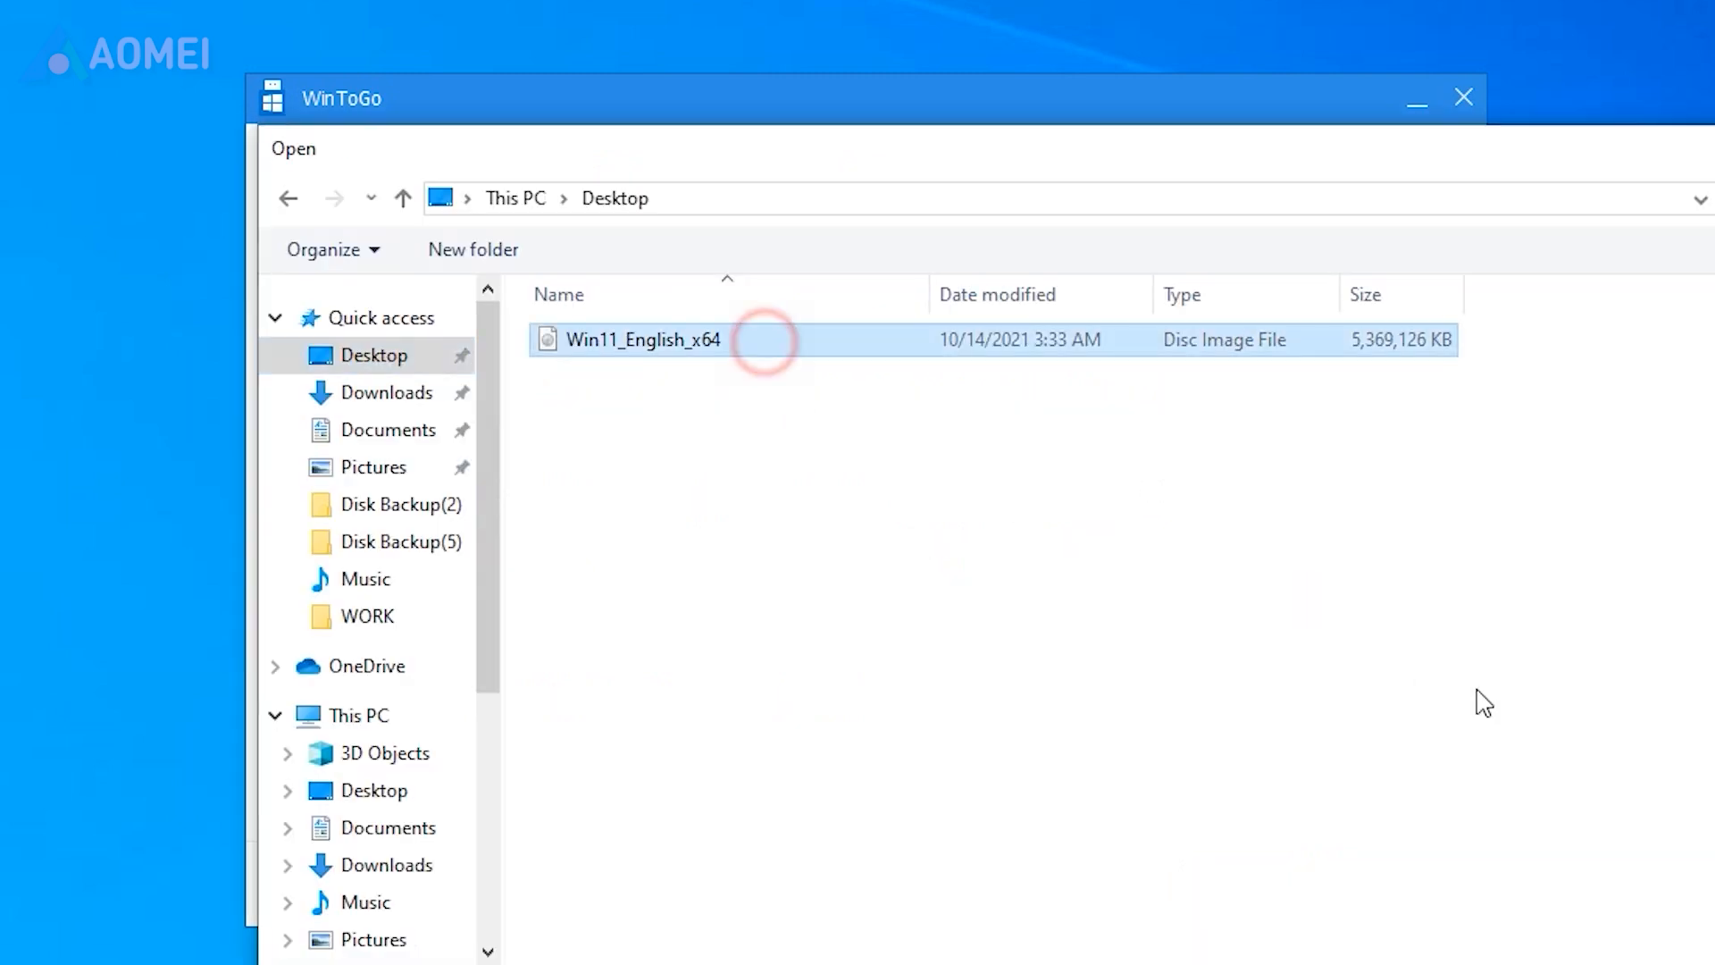
double_click(643, 340)
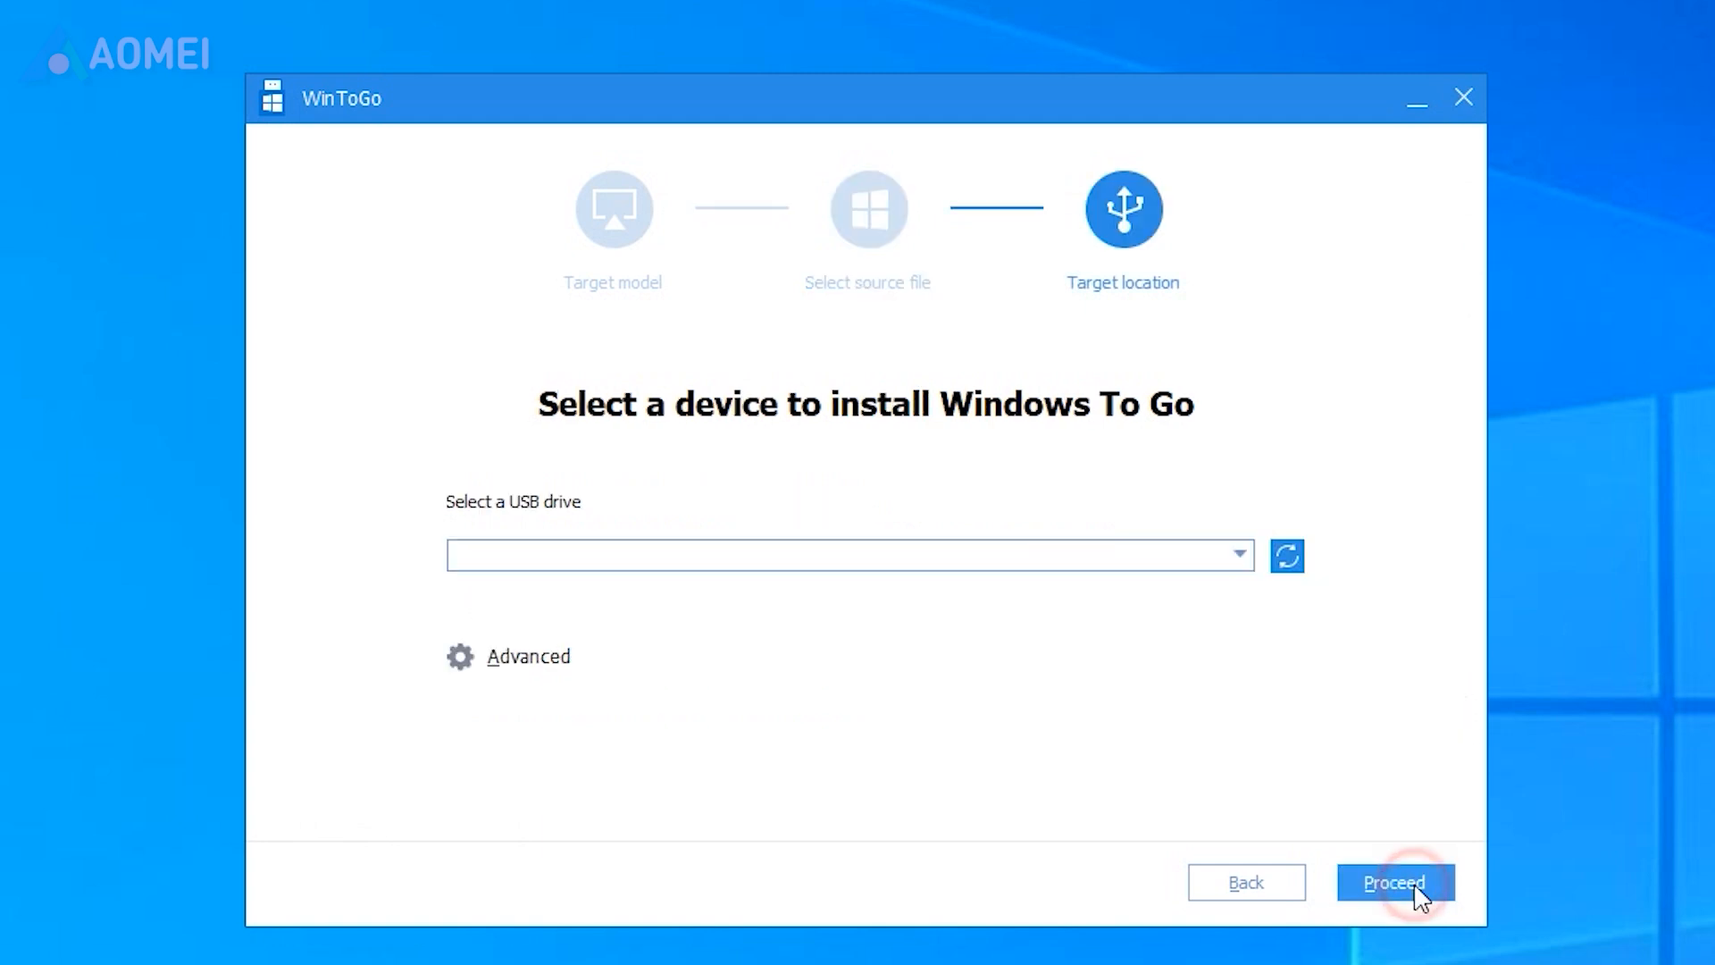
Choose Disk 5 (14GB Teclast CoolFlash) as target and confirm erasing its data
left_click(1287, 556)
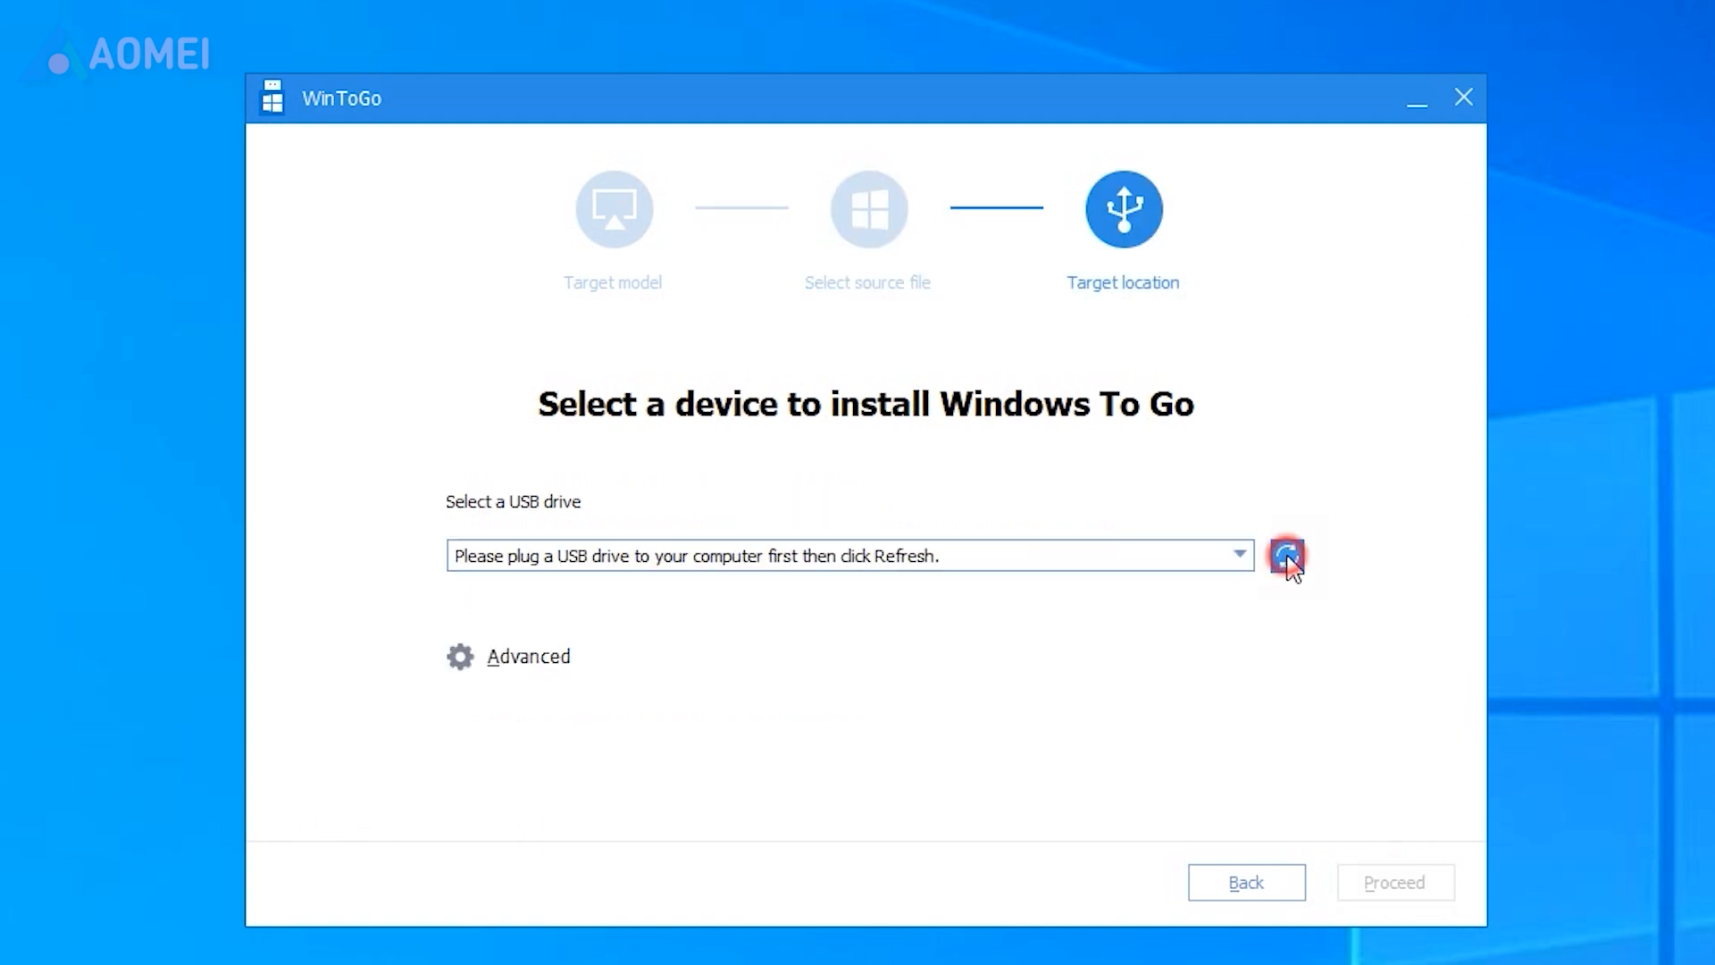
left_click(1286, 557)
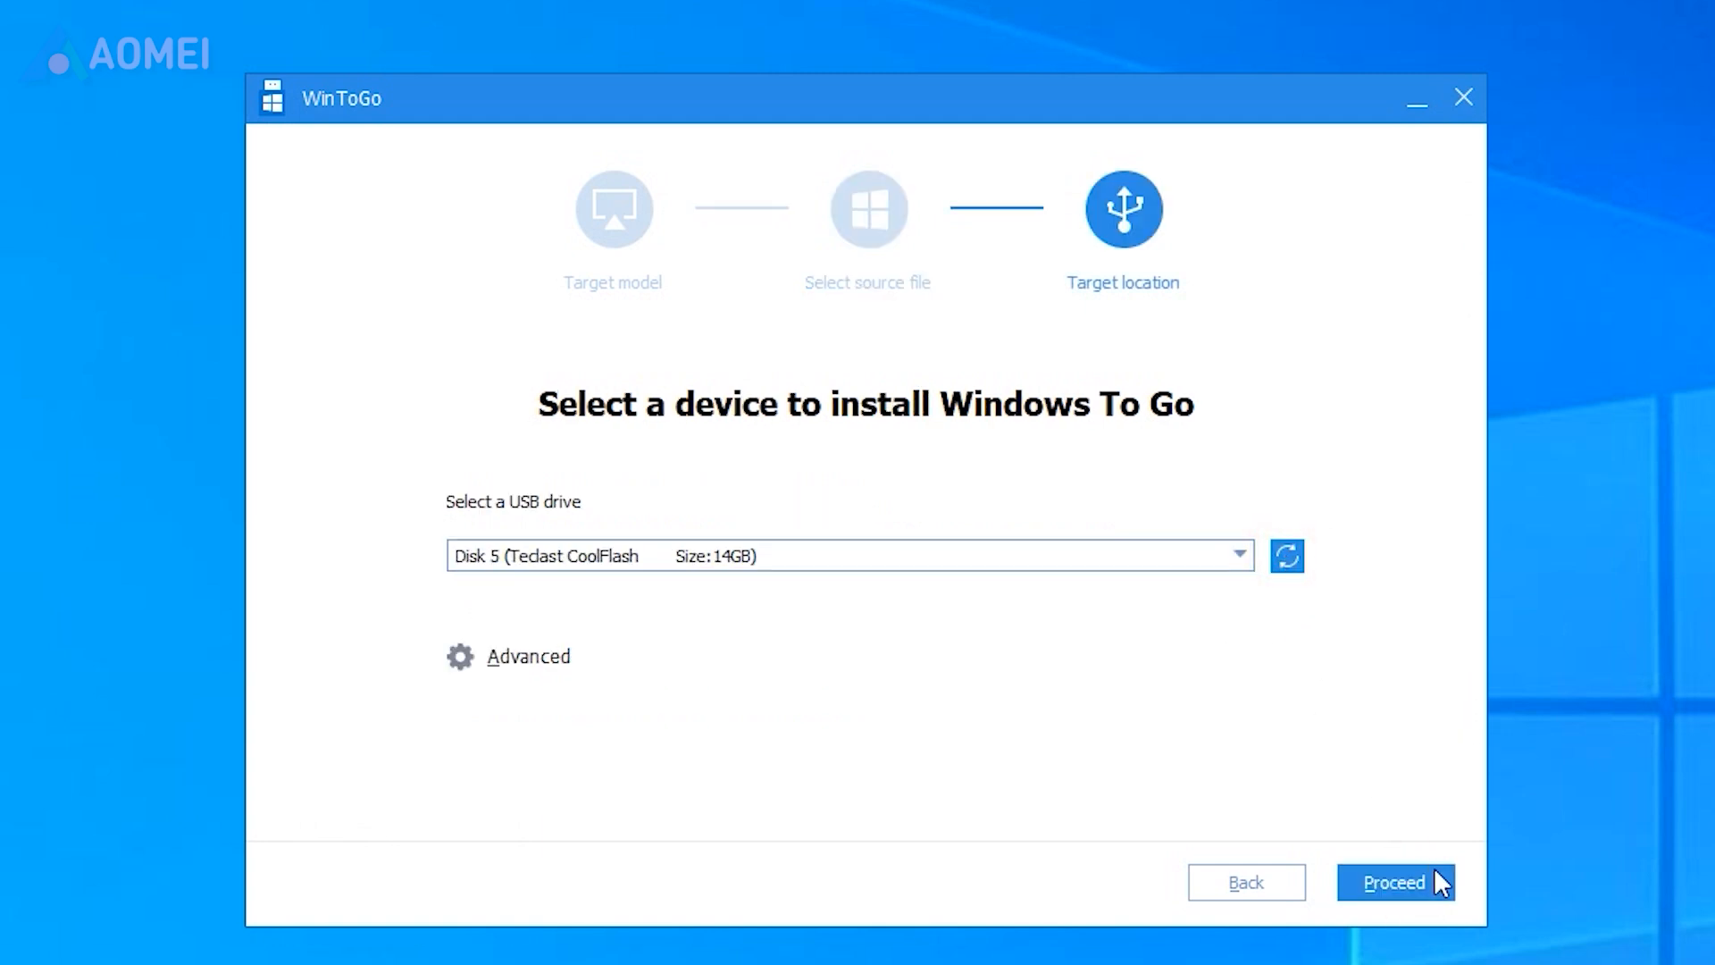
left_click(1394, 882)
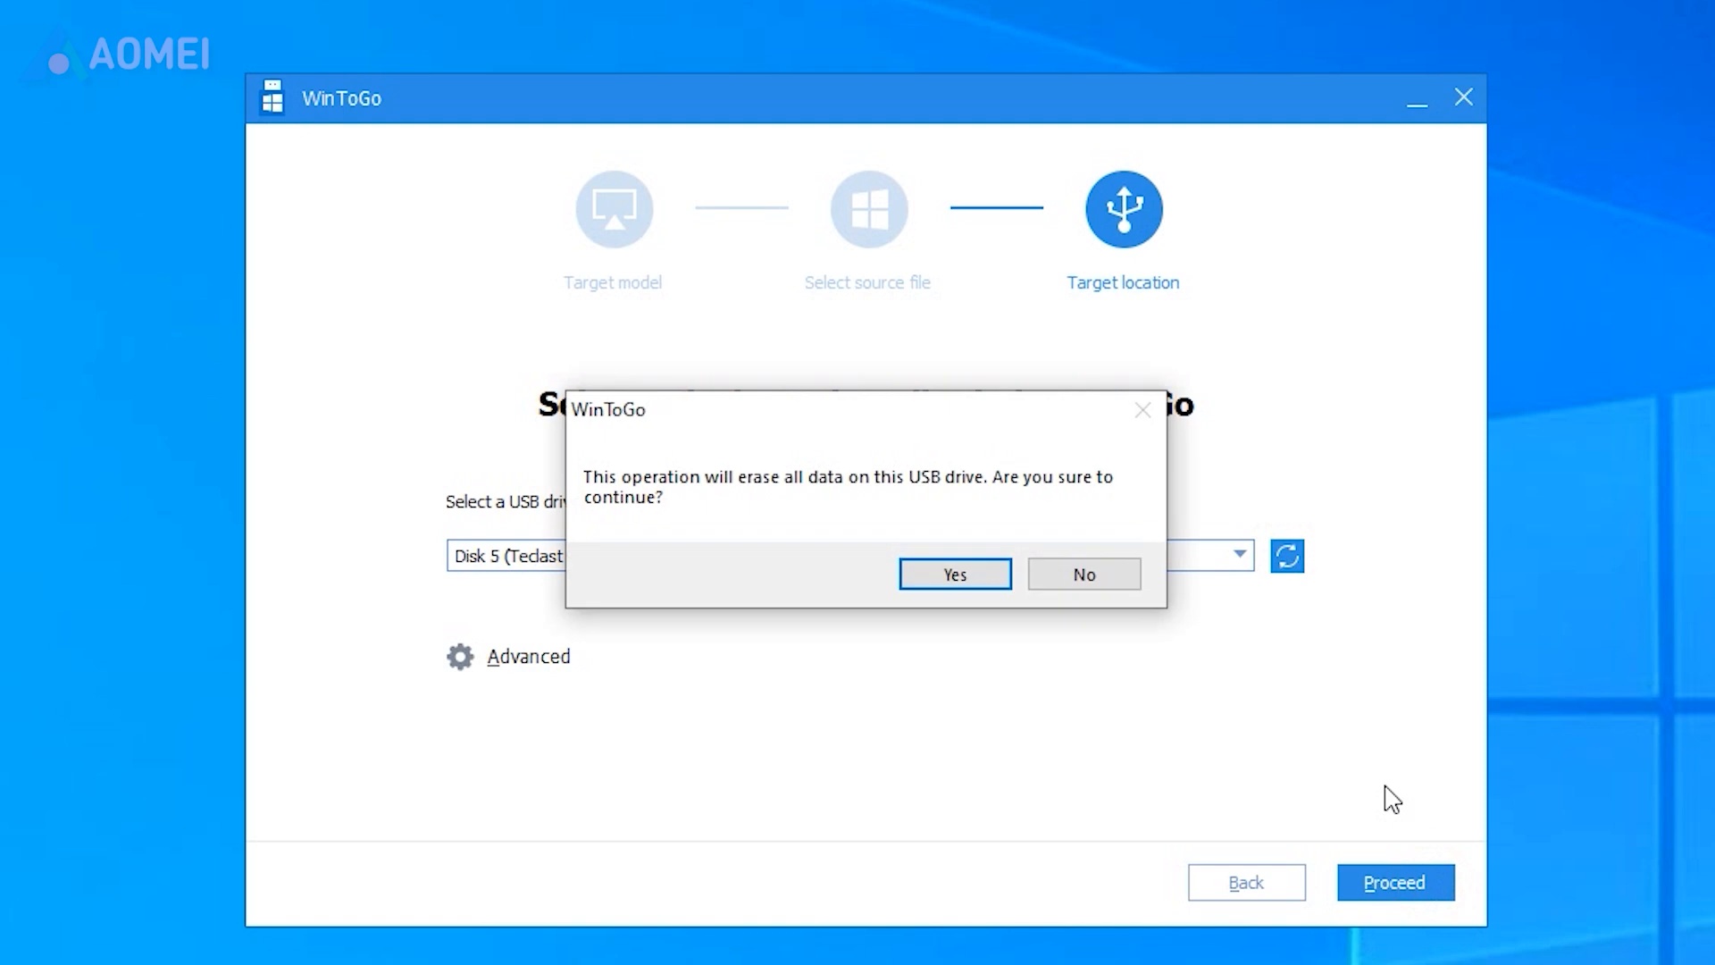
left_click(953, 573)
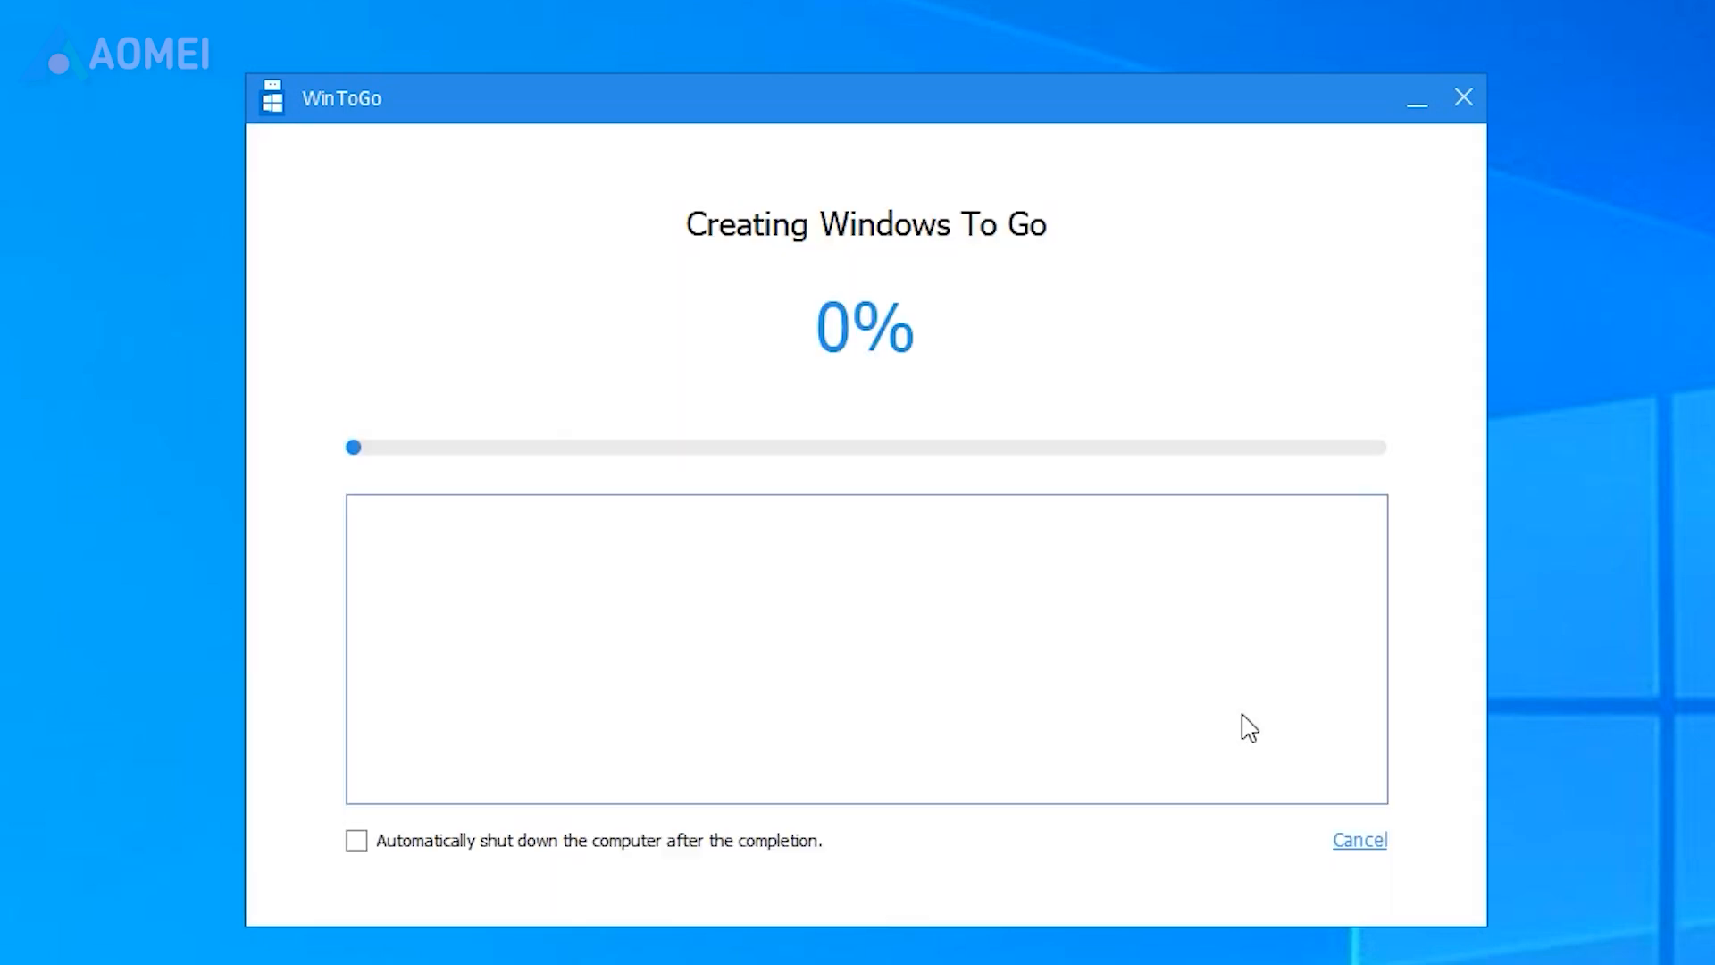